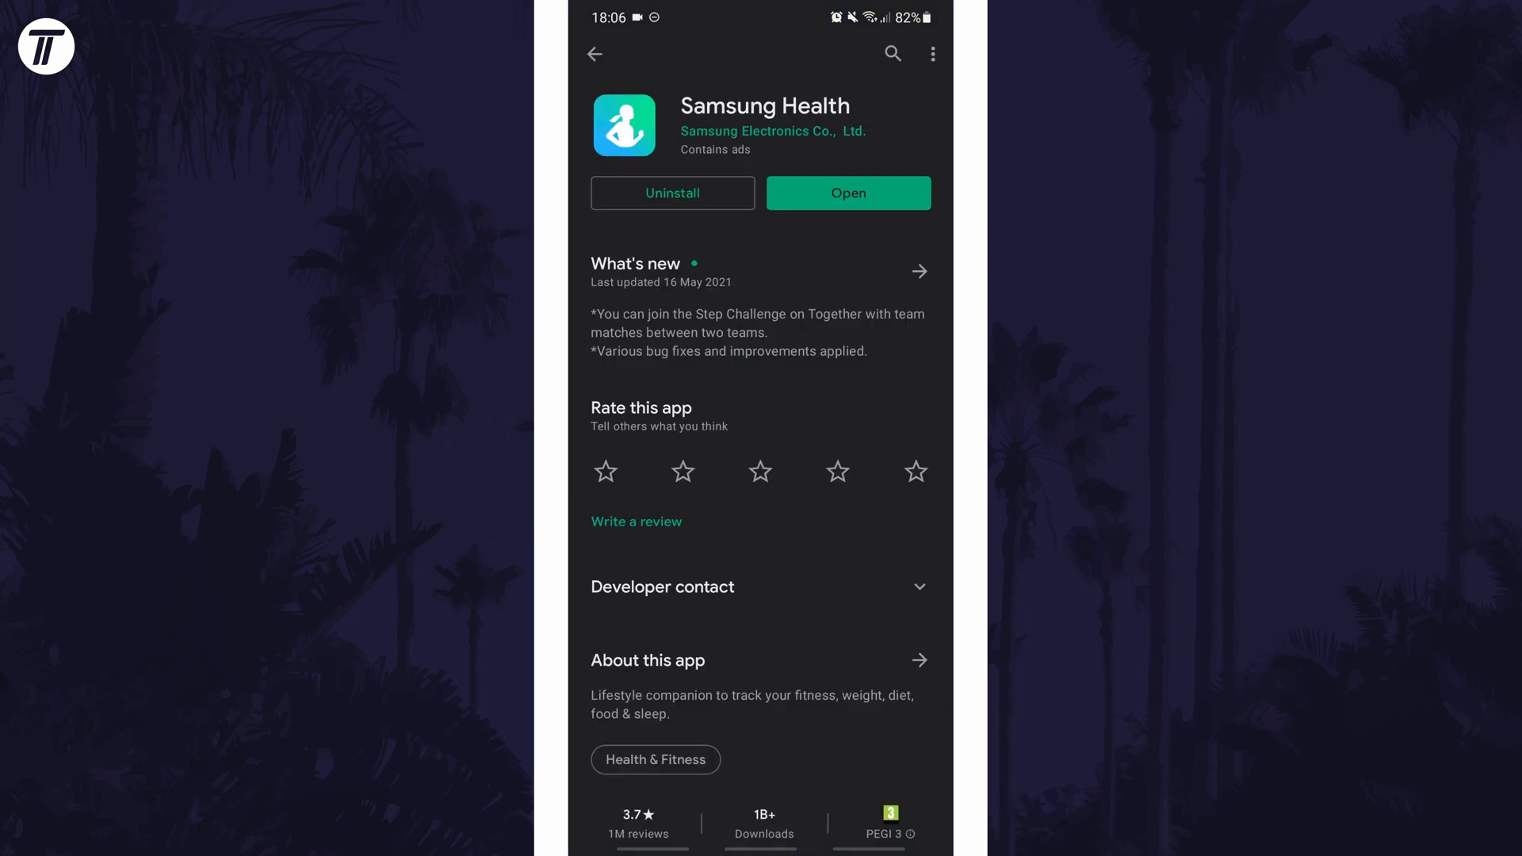
Retry the failed Samsung Health update from Play Store's Manage apps and device, then go home
click(595, 53)
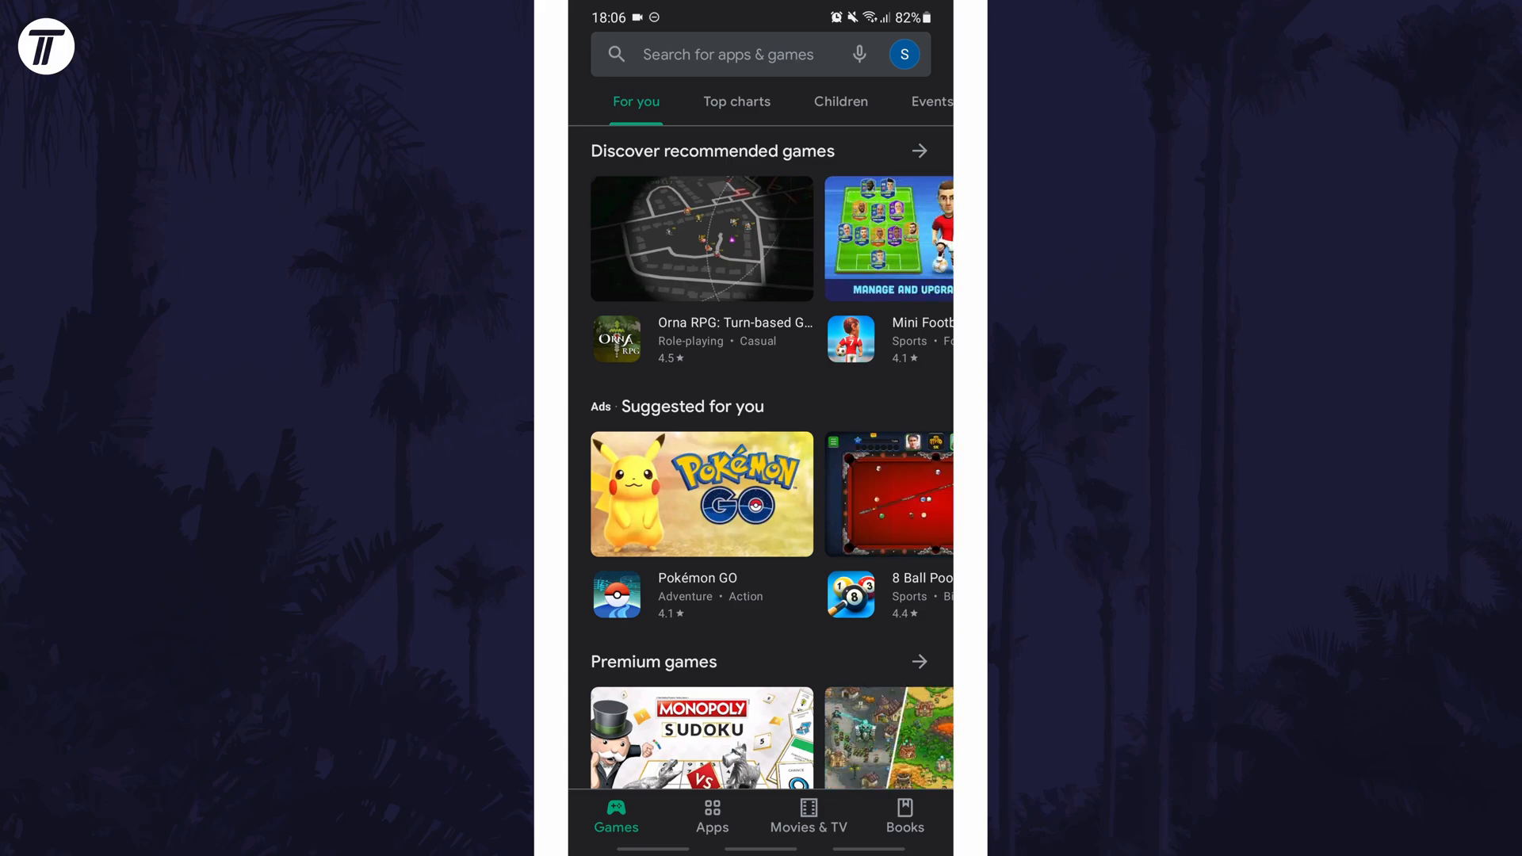
click(903, 55)
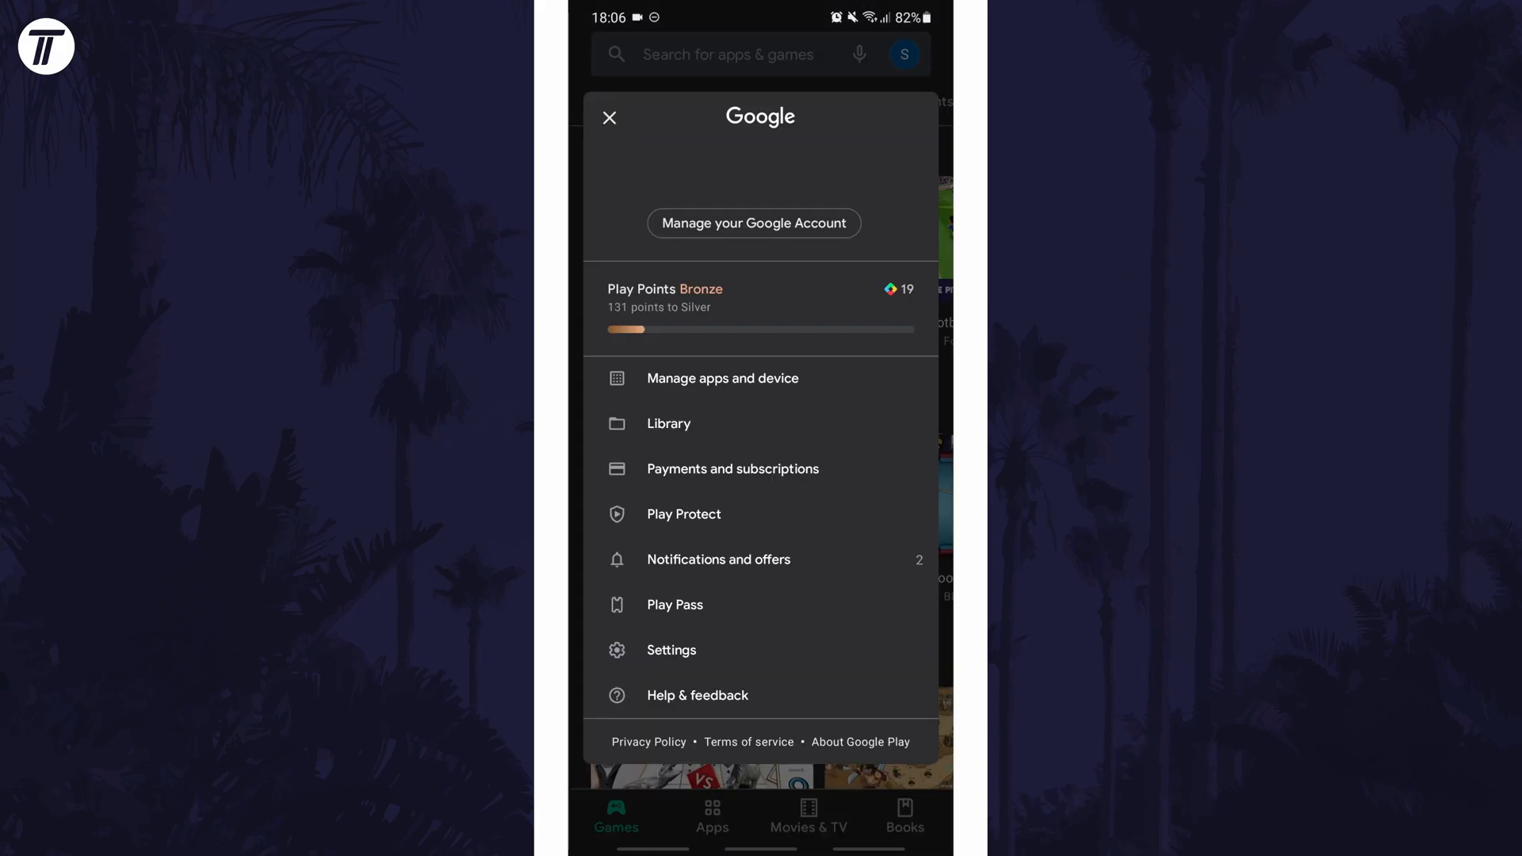
click(721, 379)
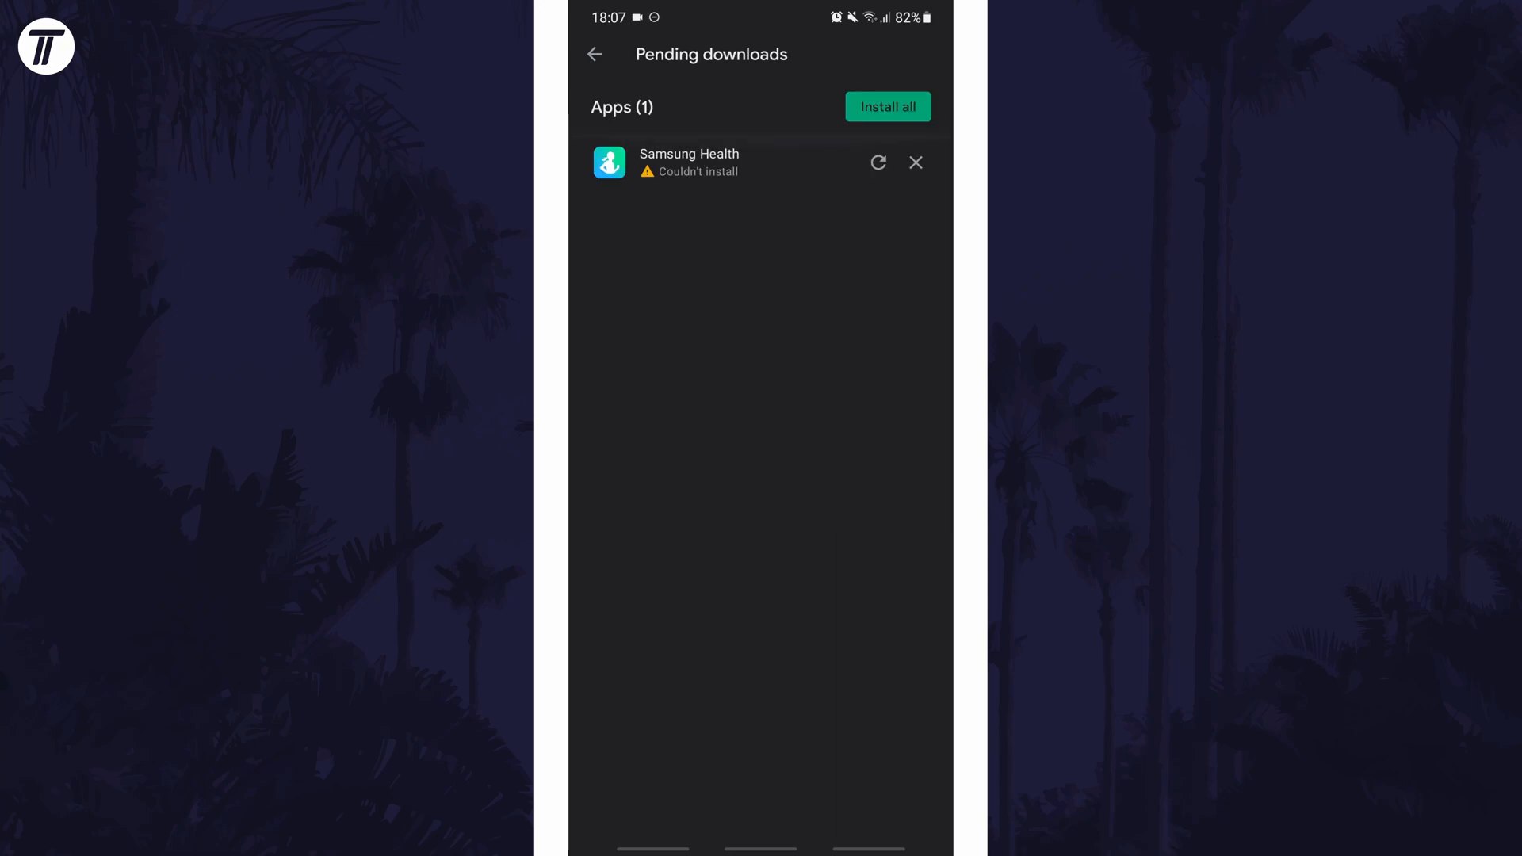
click(687, 161)
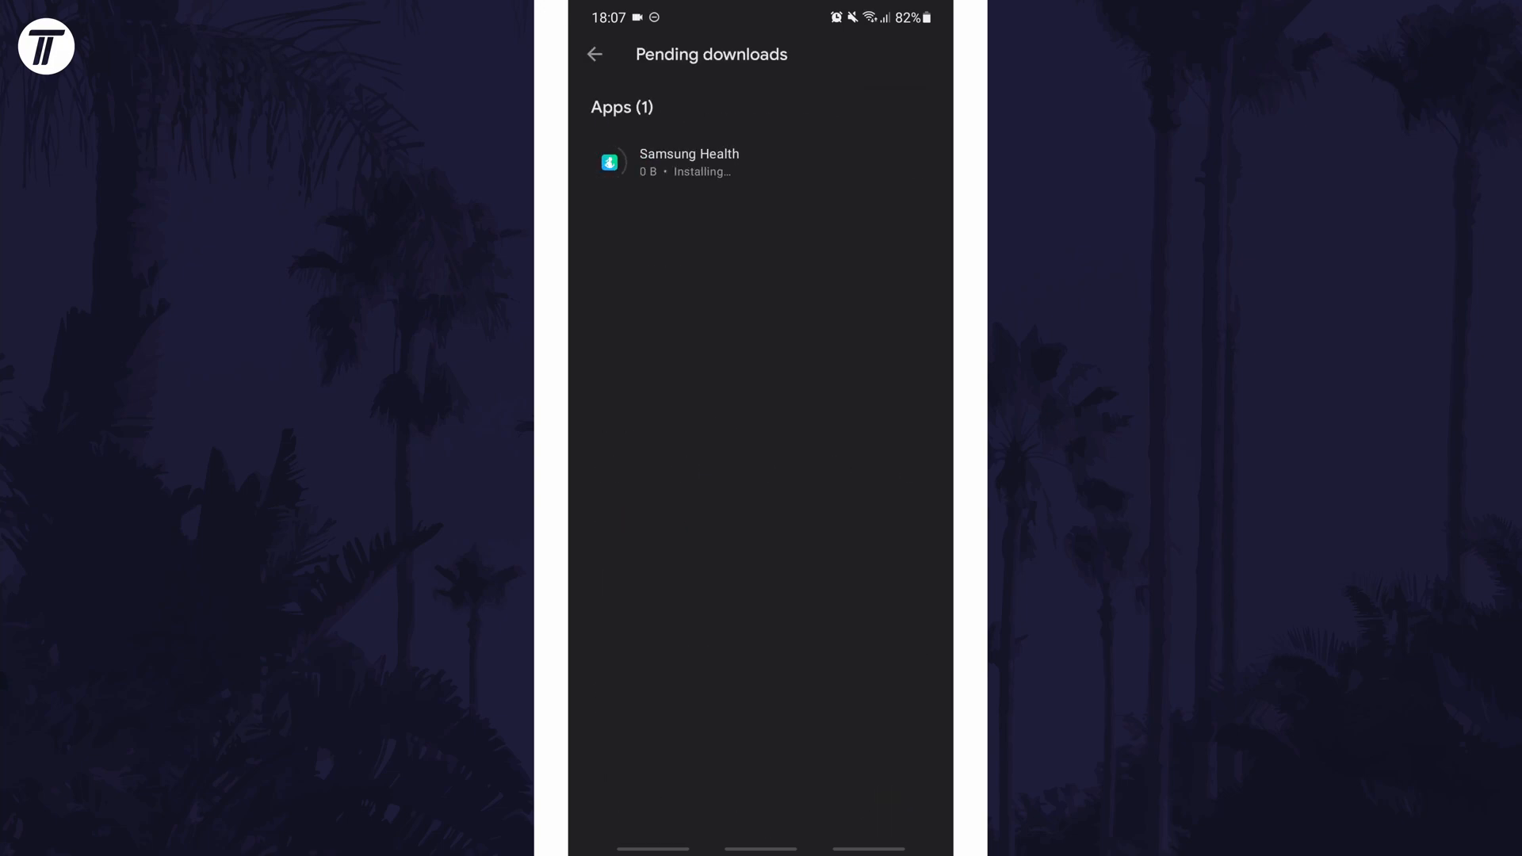
click(593, 53)
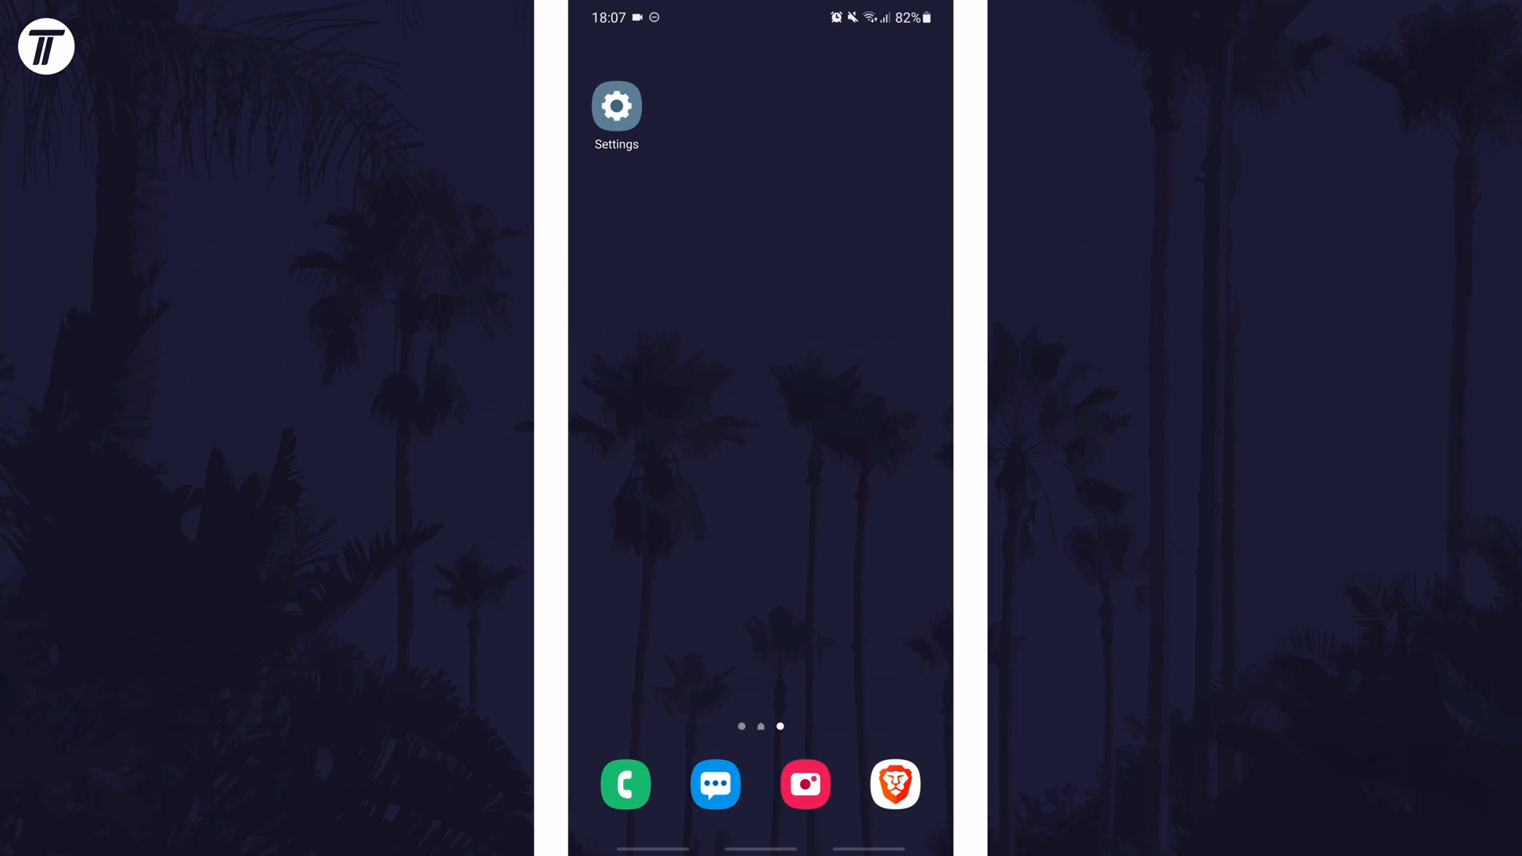
Clear AccuWeather's 7.62 MB cache to 0 B under Settings > Apps > Storage, back to App info
click(616, 107)
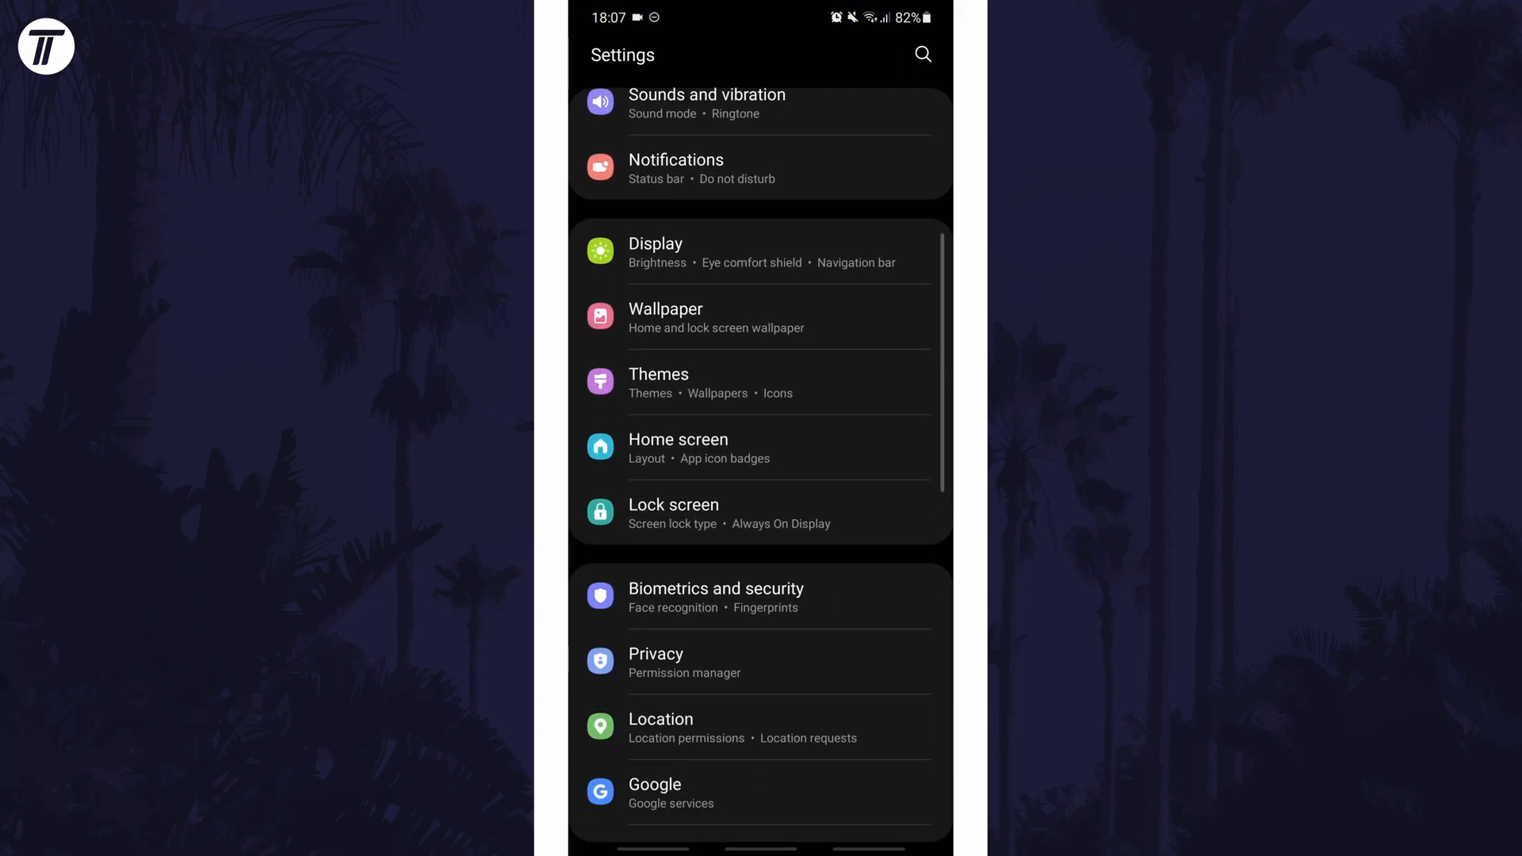
scroll(down, 3)
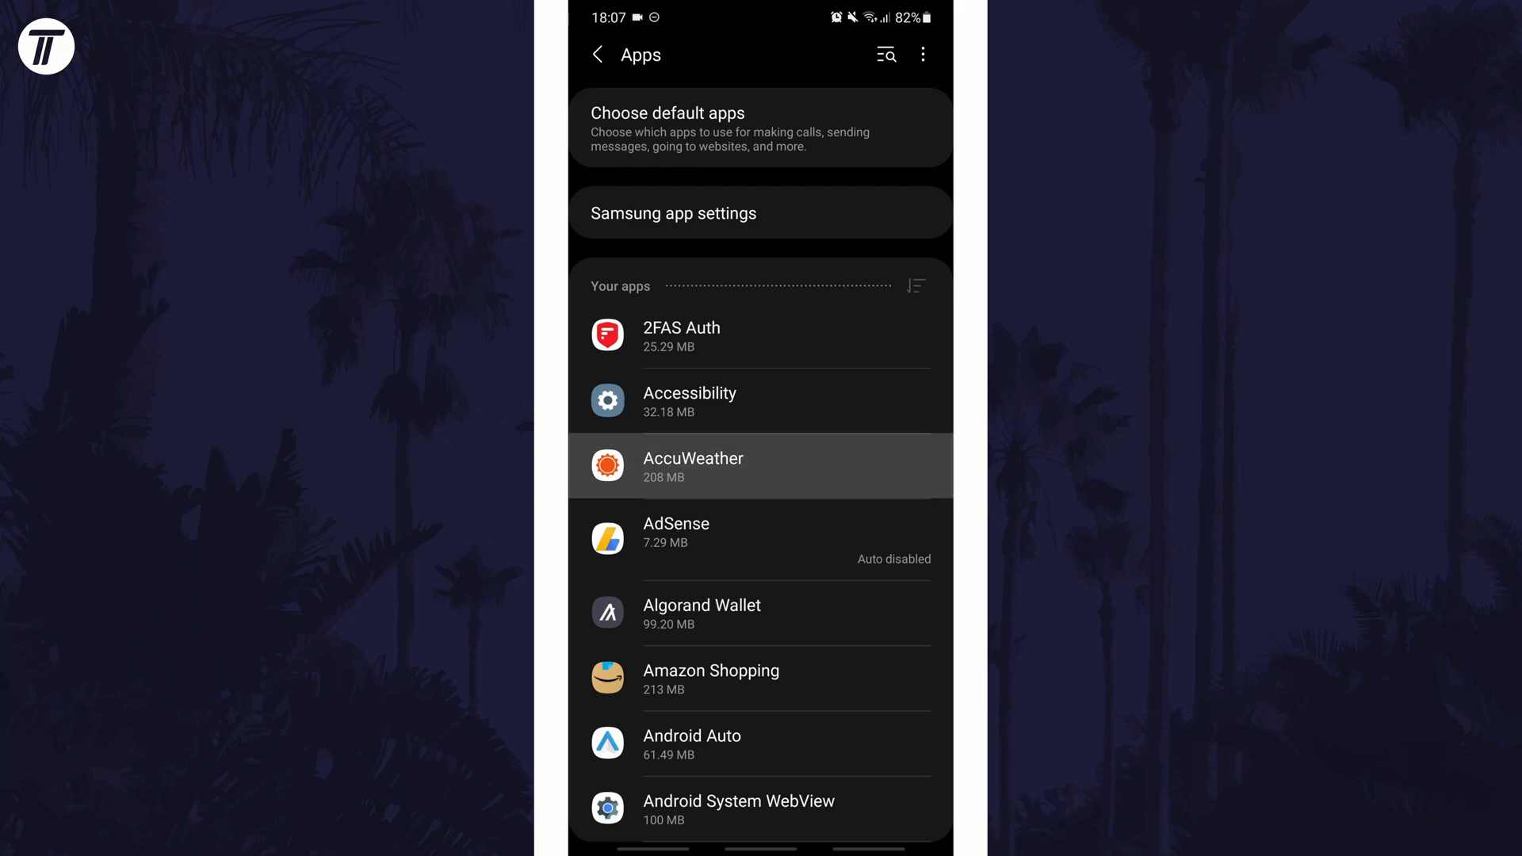
click(693, 466)
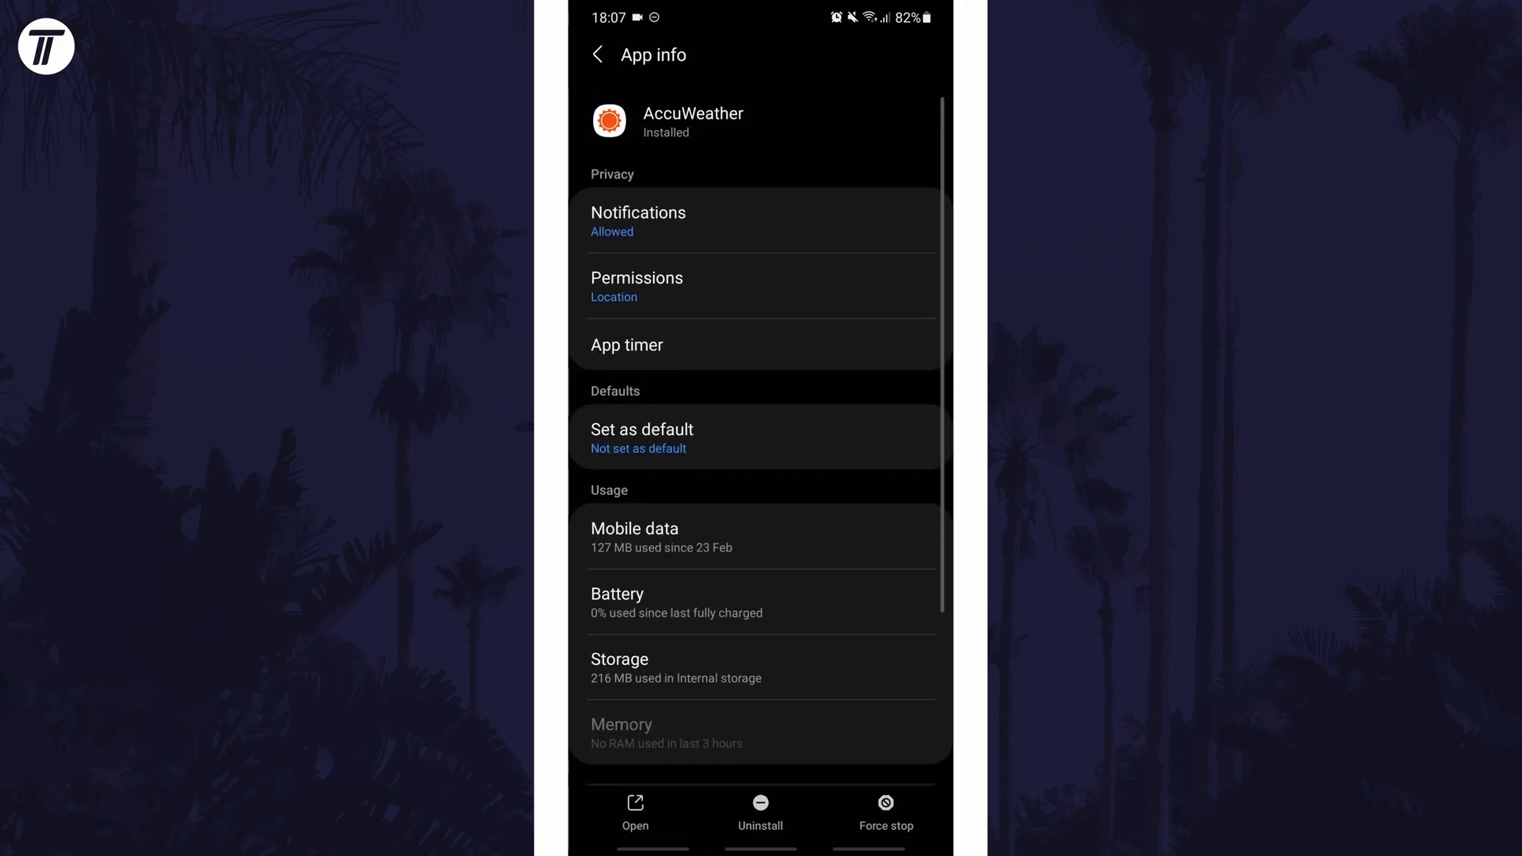
scroll(down, 3)
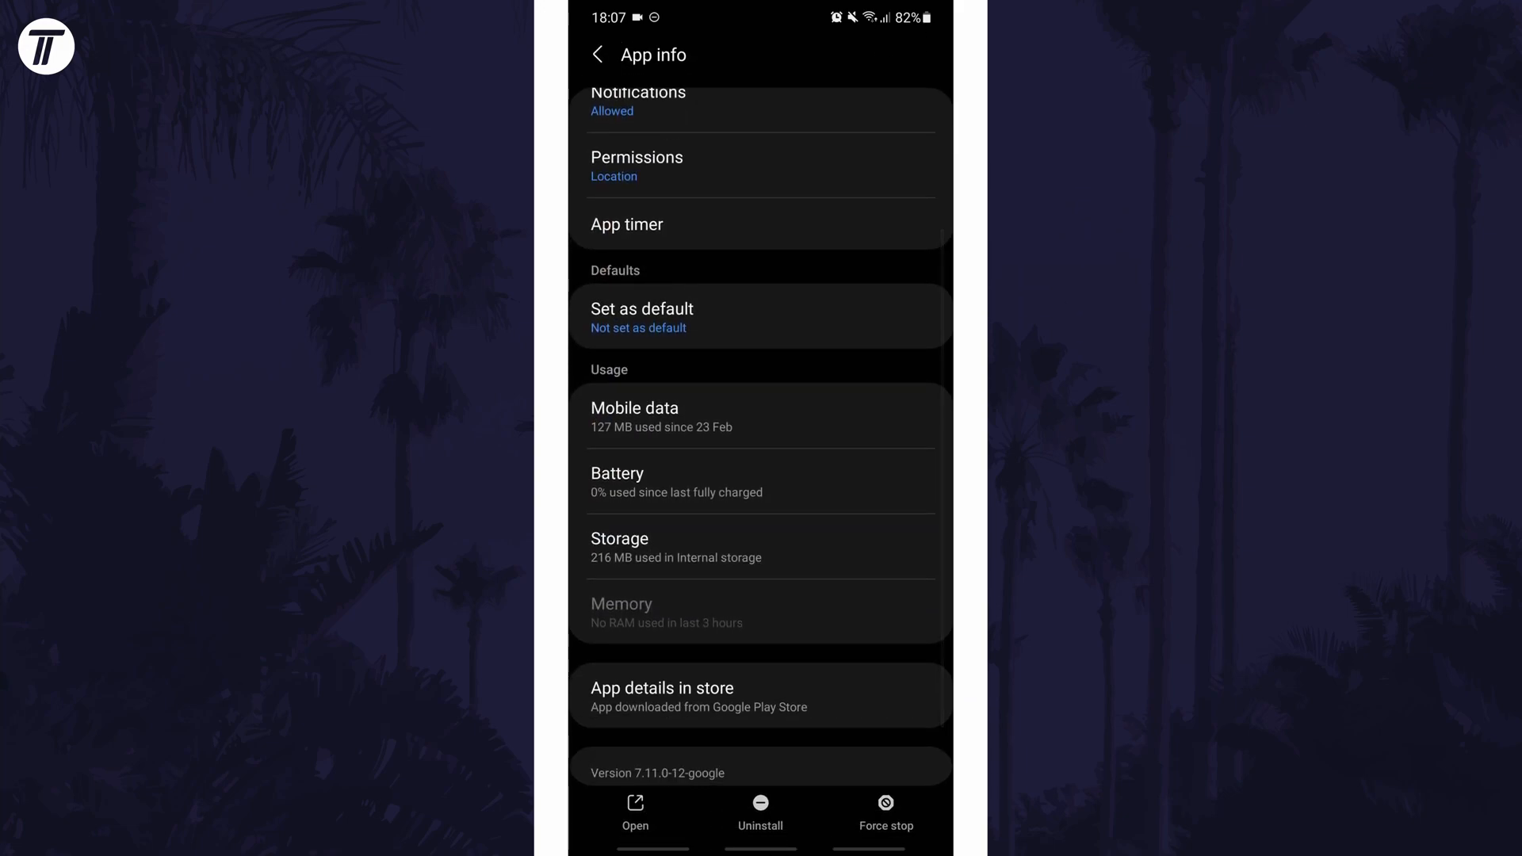
click(620, 539)
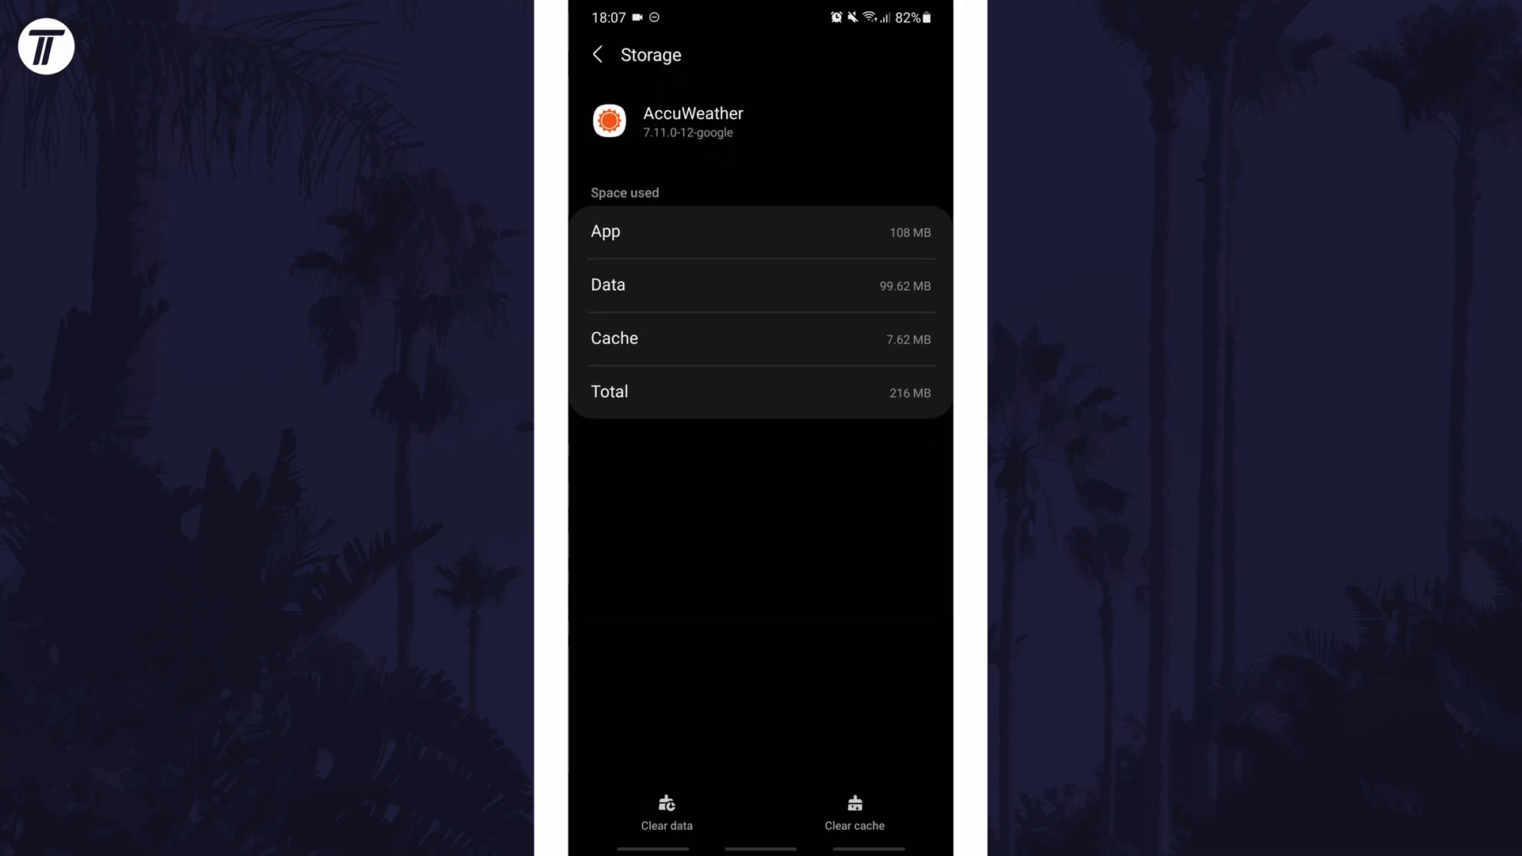
click(855, 804)
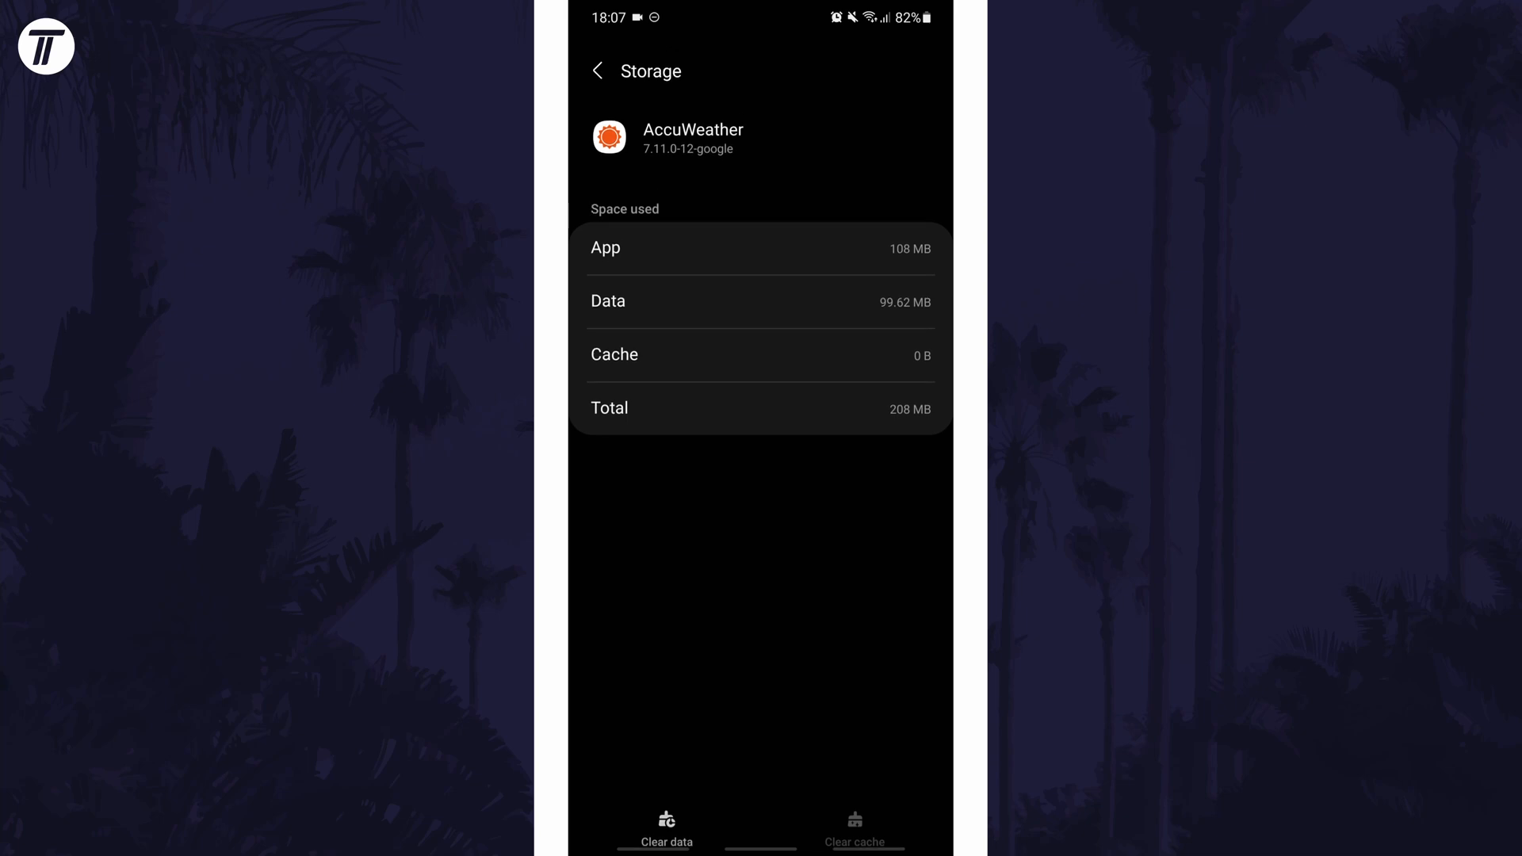
click(597, 70)
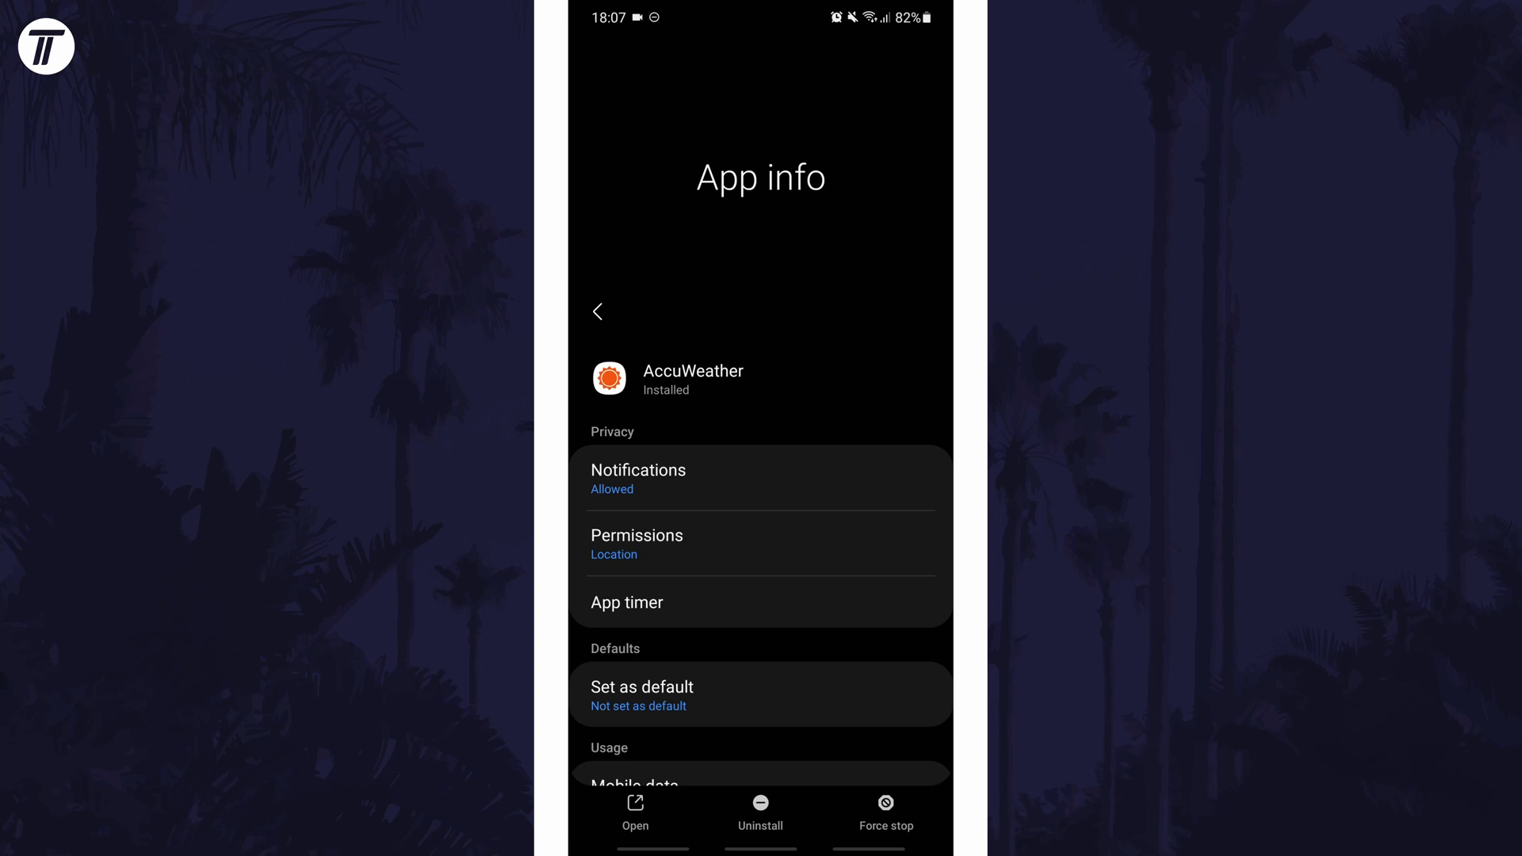
Force stop AccuWeather, confirm with OK, and return to the main Settings list
click(884, 810)
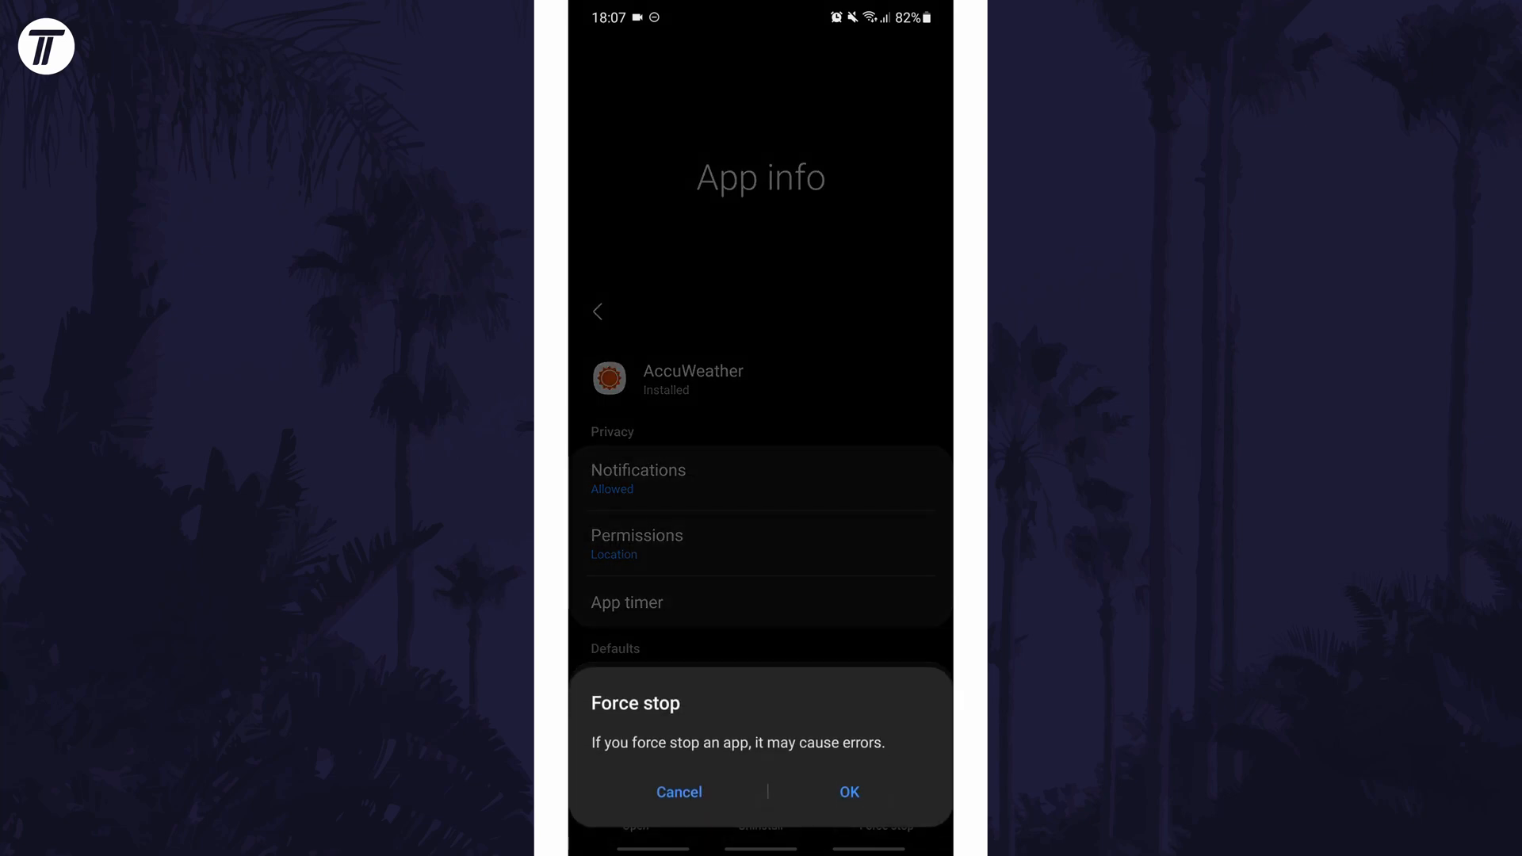
click(678, 791)
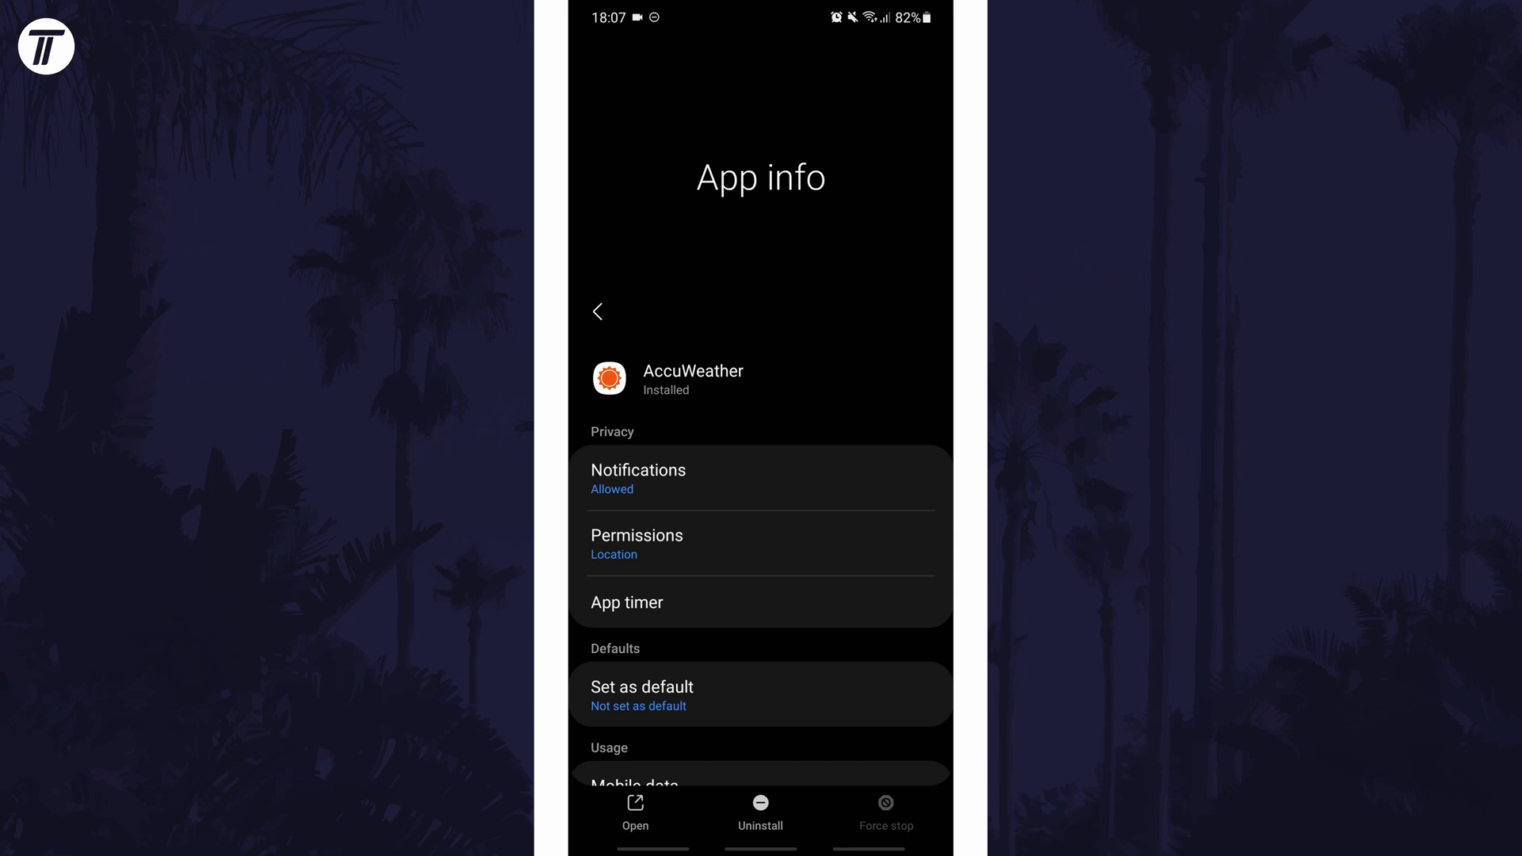
click(598, 312)
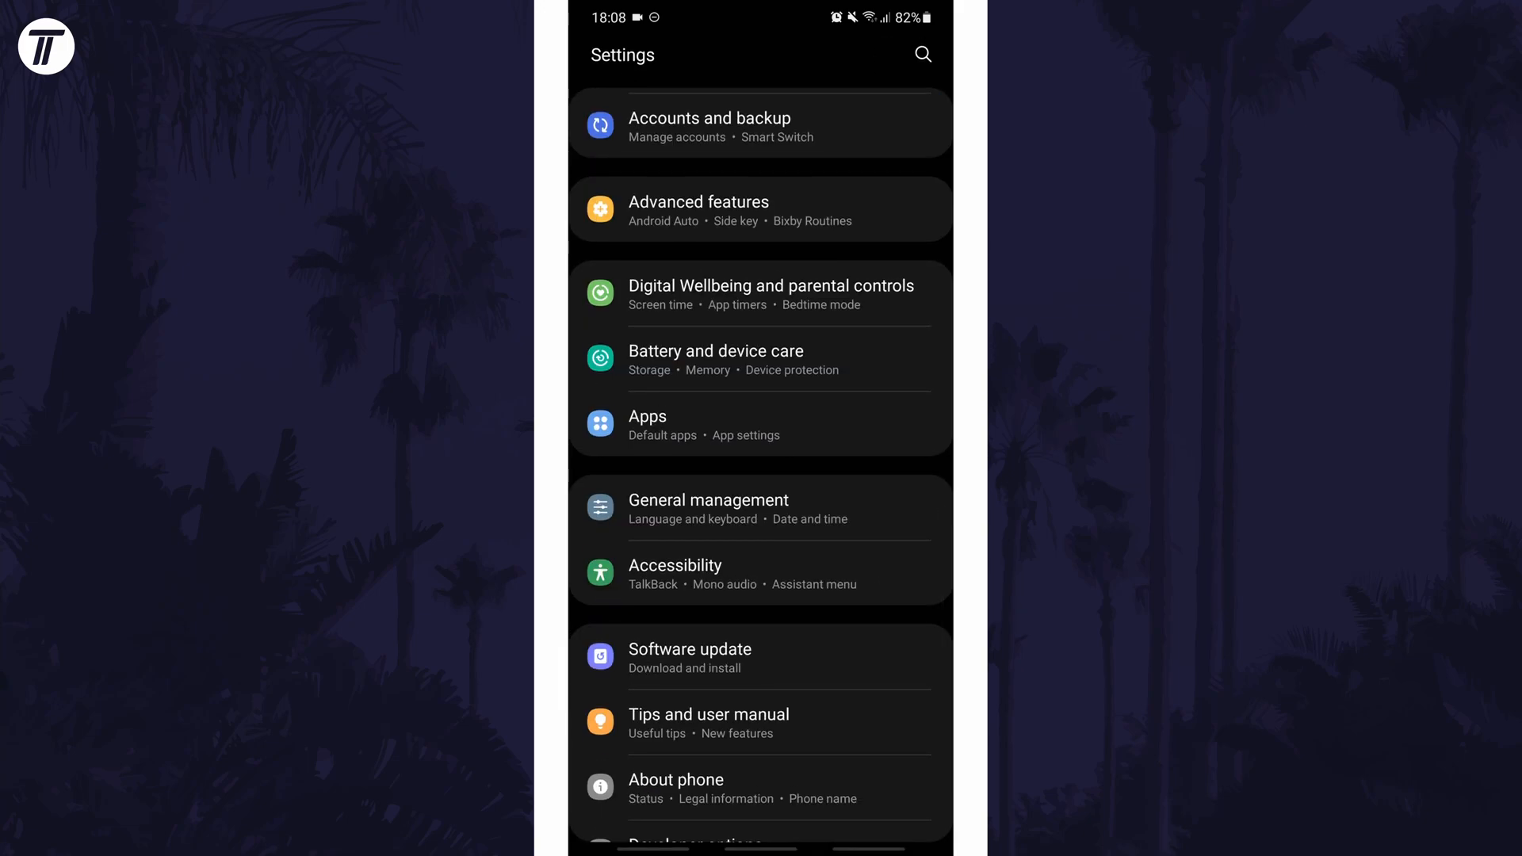
Check Software update for a system update, then exit Settings to the home screen
click(689, 658)
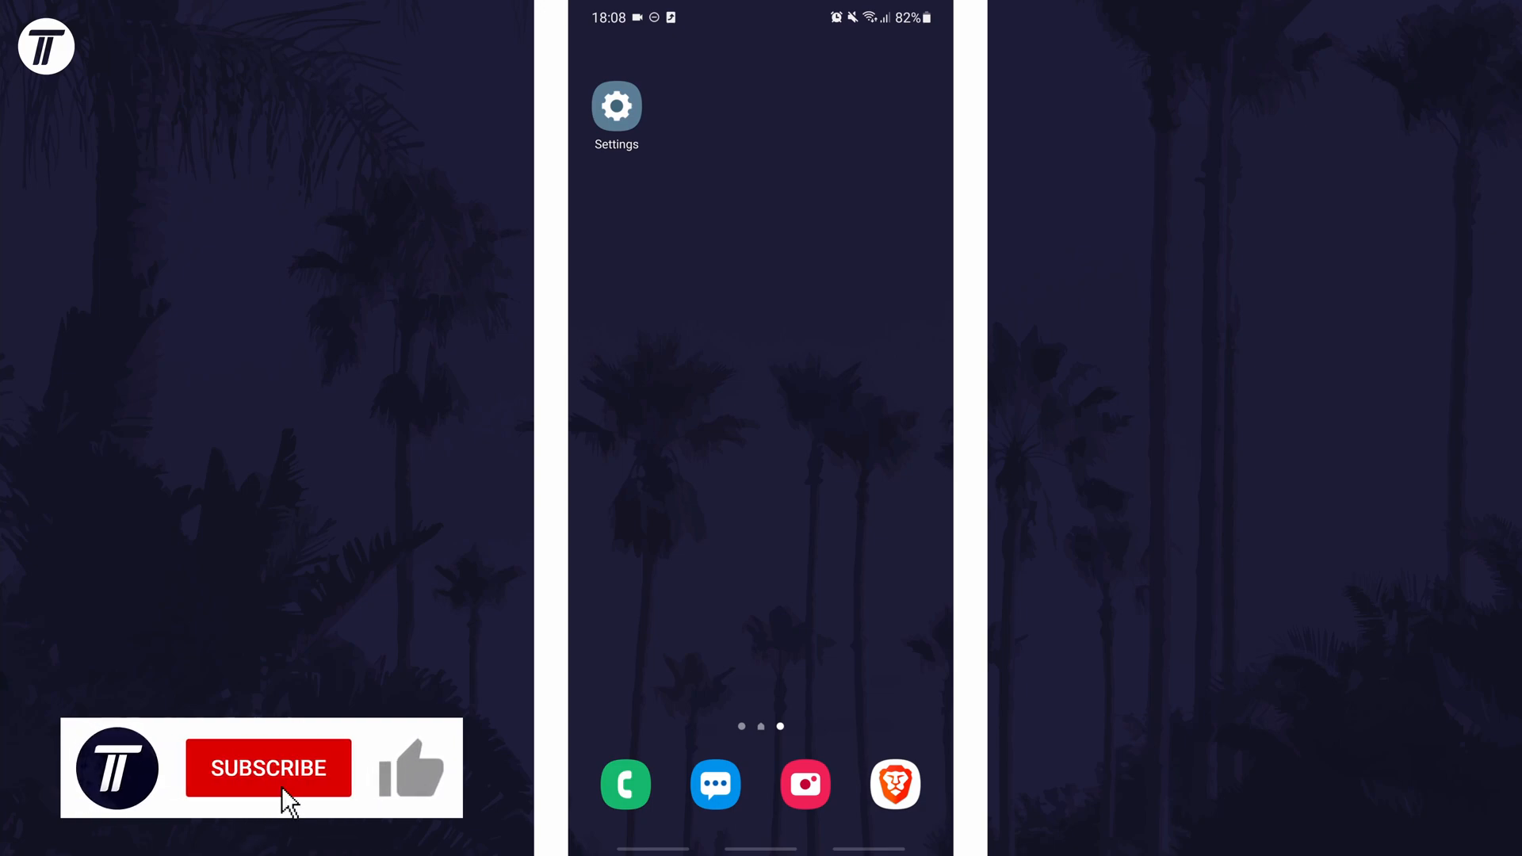
click(409, 768)
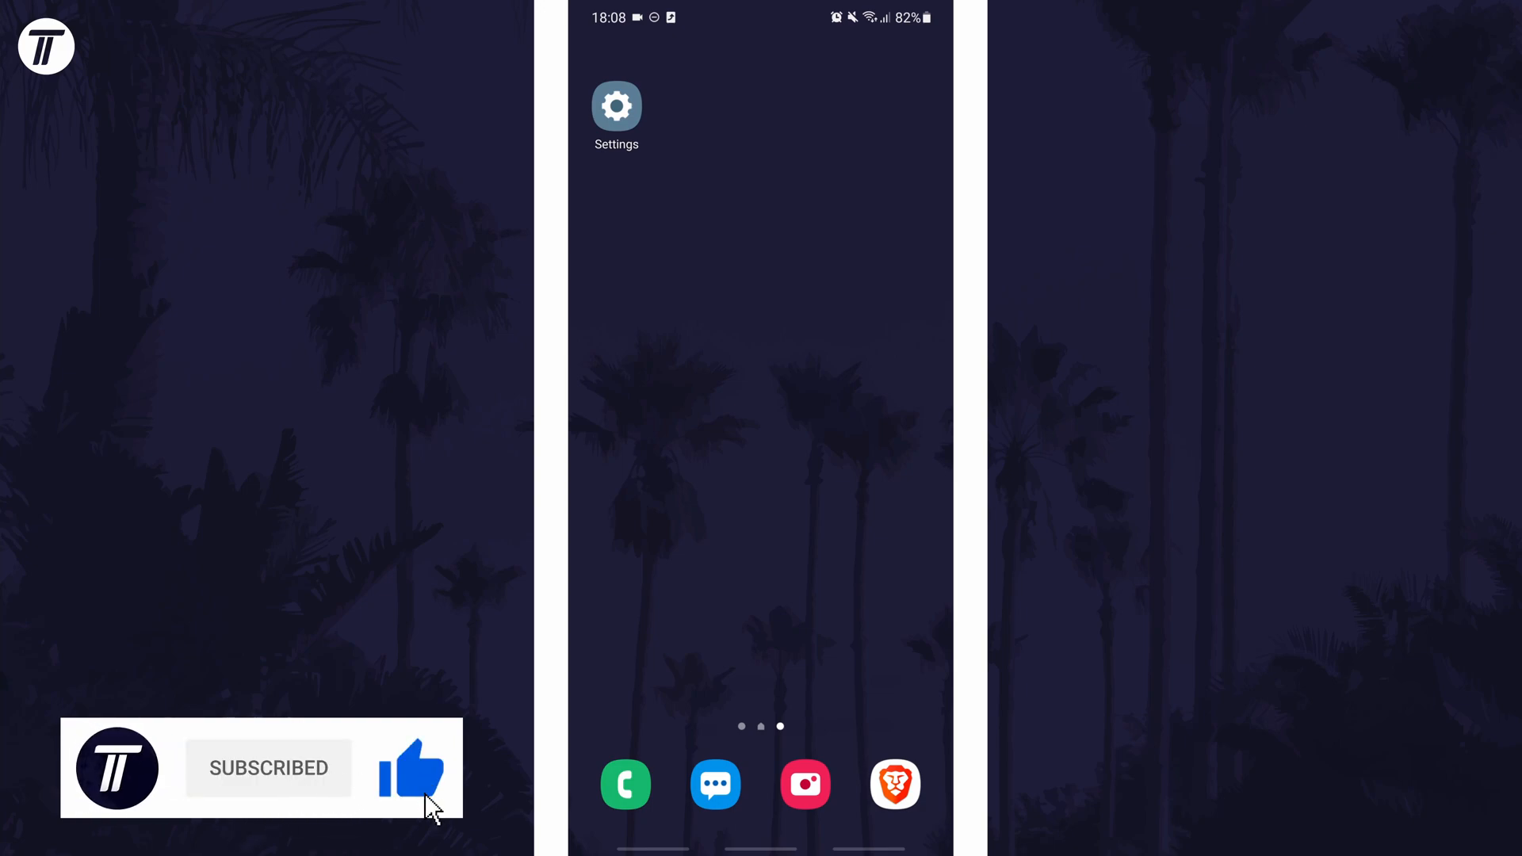